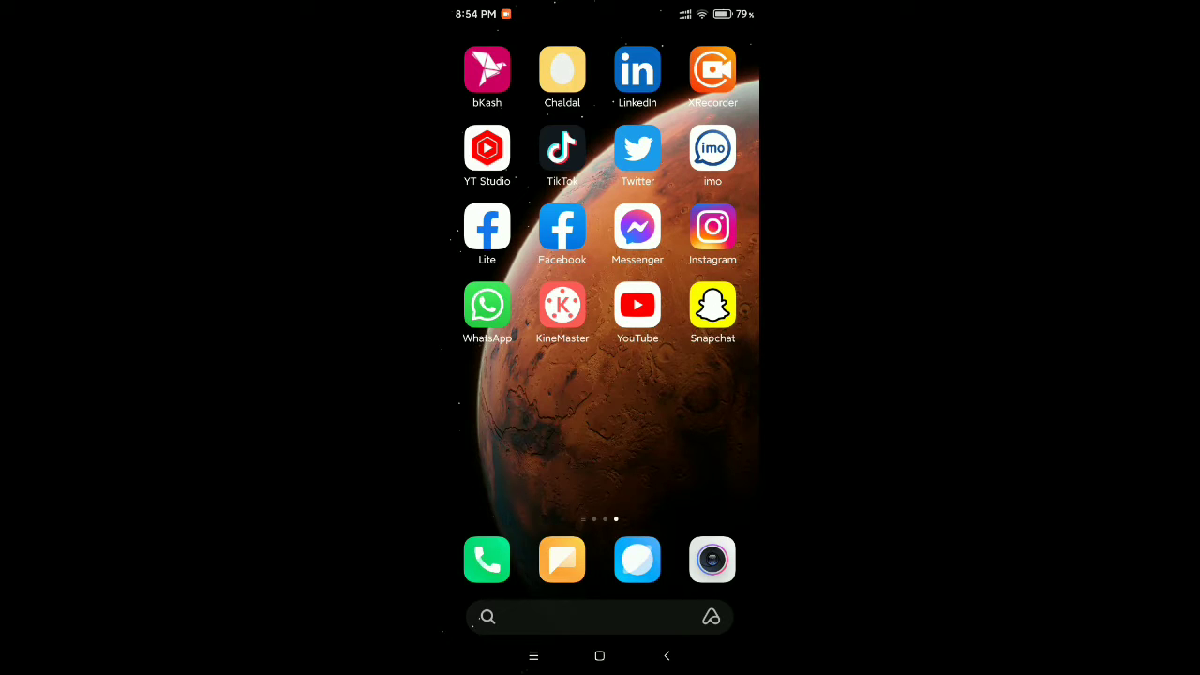
# Step: Swipe to the second home page showing Weather, Gallery and Settings
pyautogui.hscroll(-3)
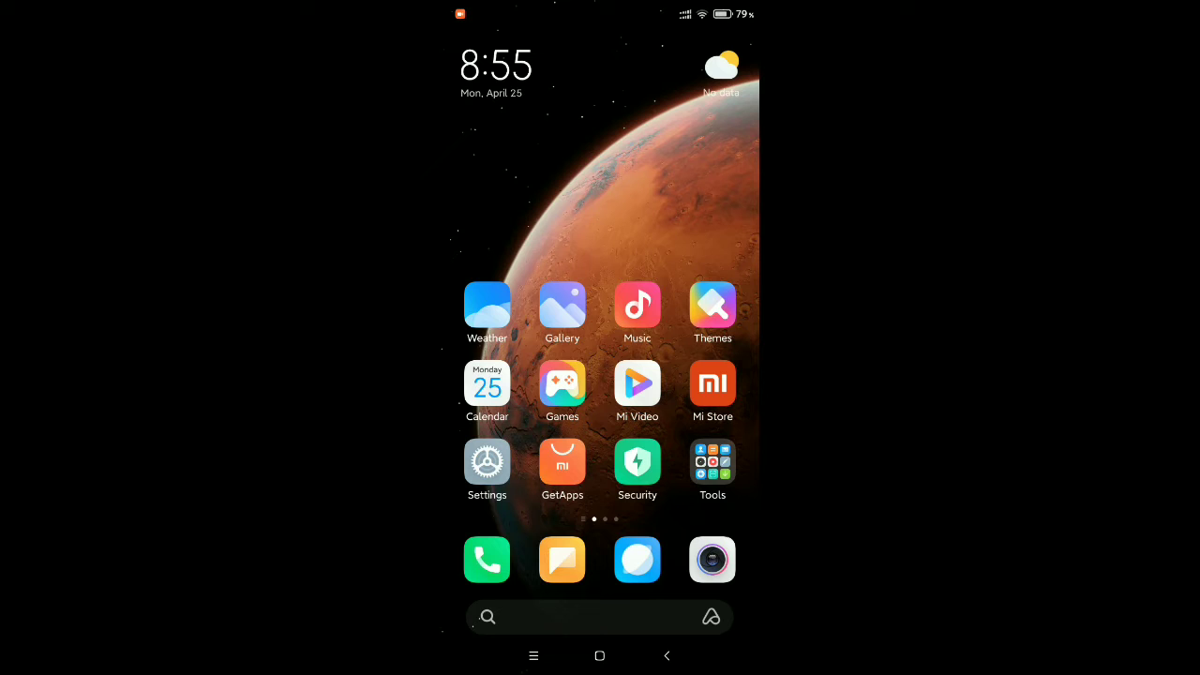
# Step: Go into Settings and reach the Manage apps list under Apps
pyautogui.click(486, 463)
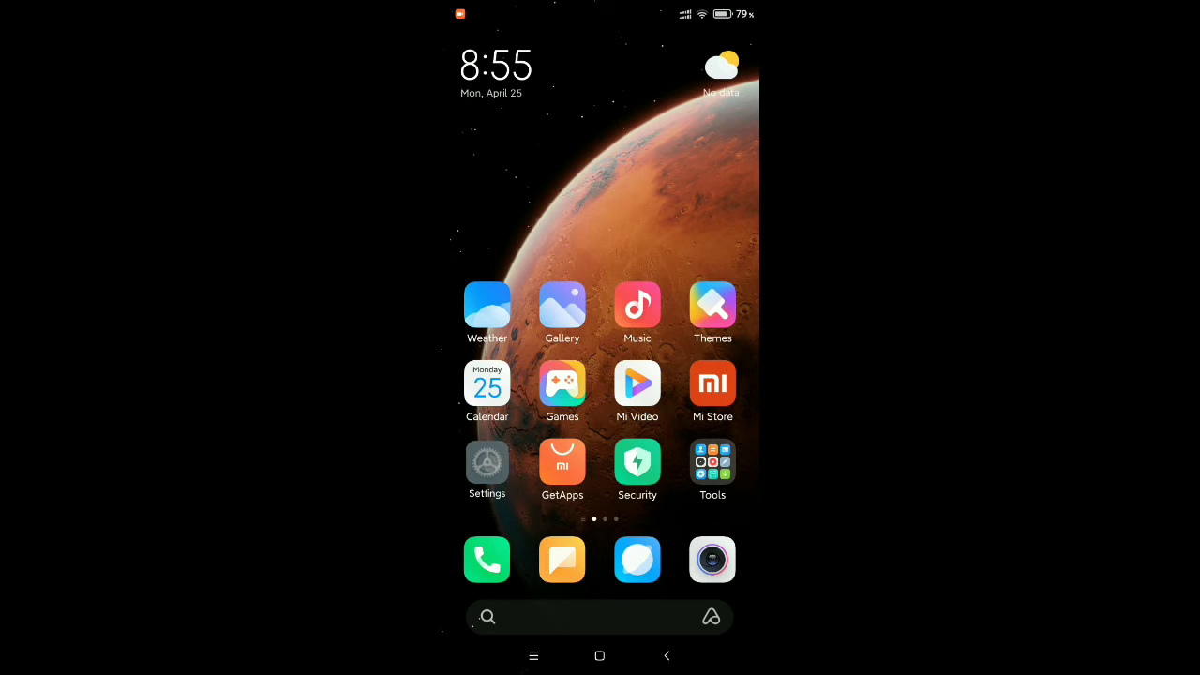
pyautogui.click(487, 462)
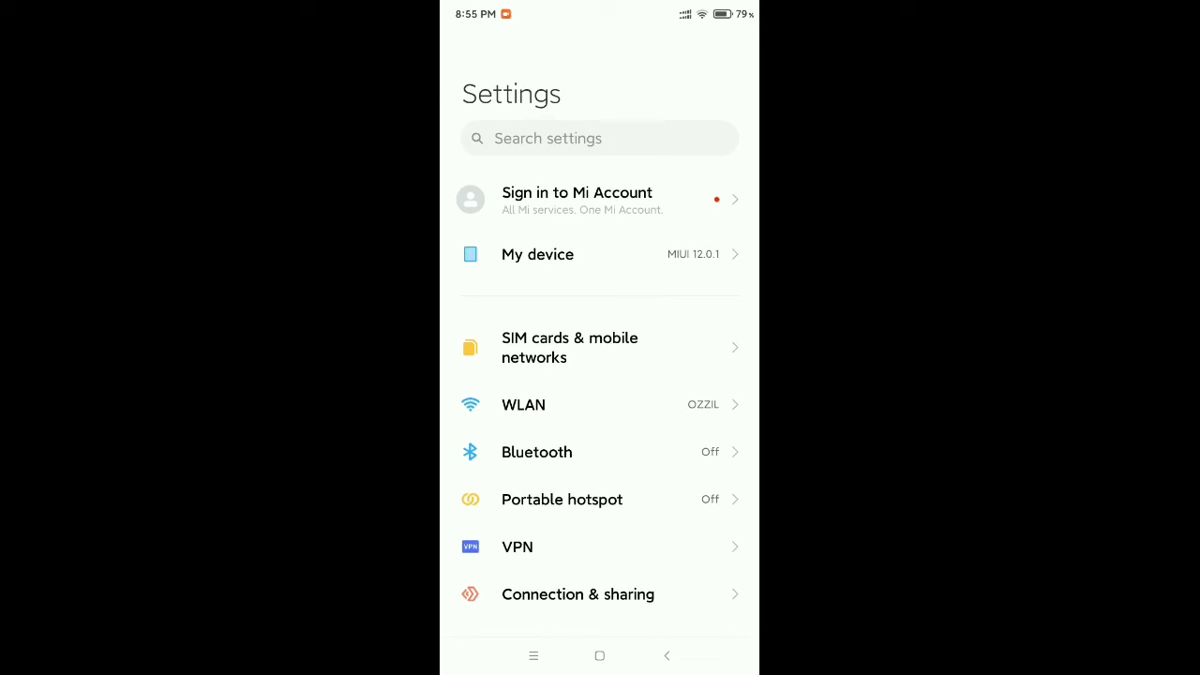
pyautogui.scroll(-3)
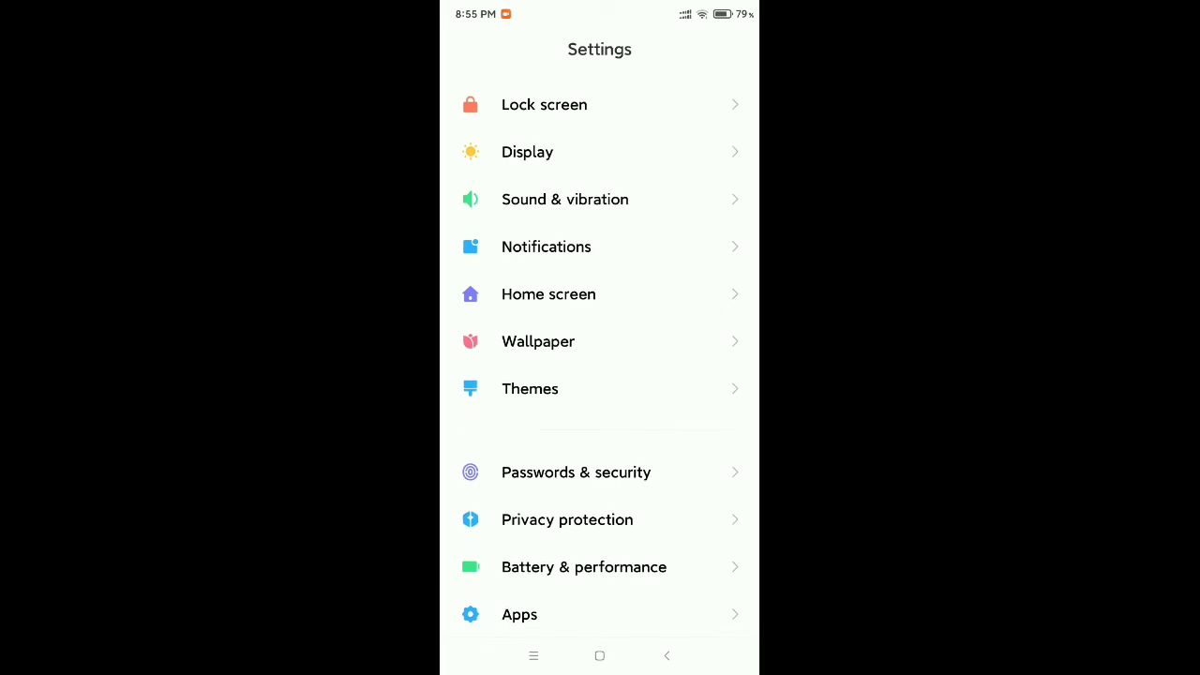
pyautogui.scroll(-3)
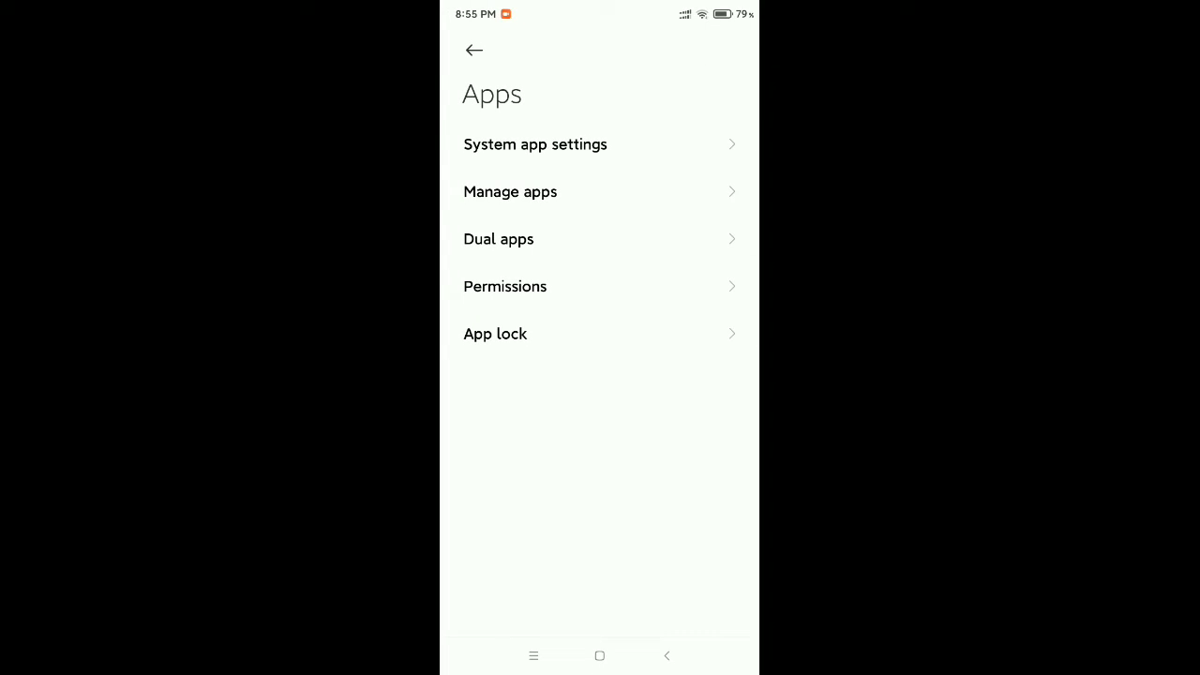
pyautogui.click(511, 191)
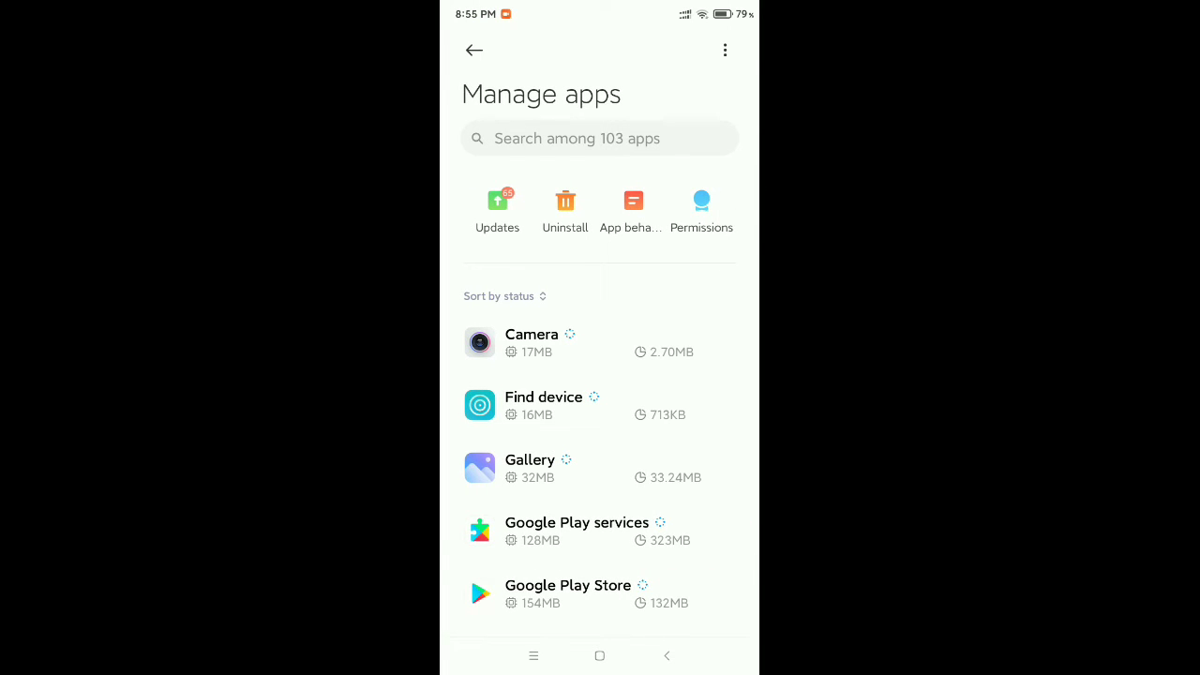
# Step: Activate the app search field in the Manage apps list
pyautogui.scroll(-3)
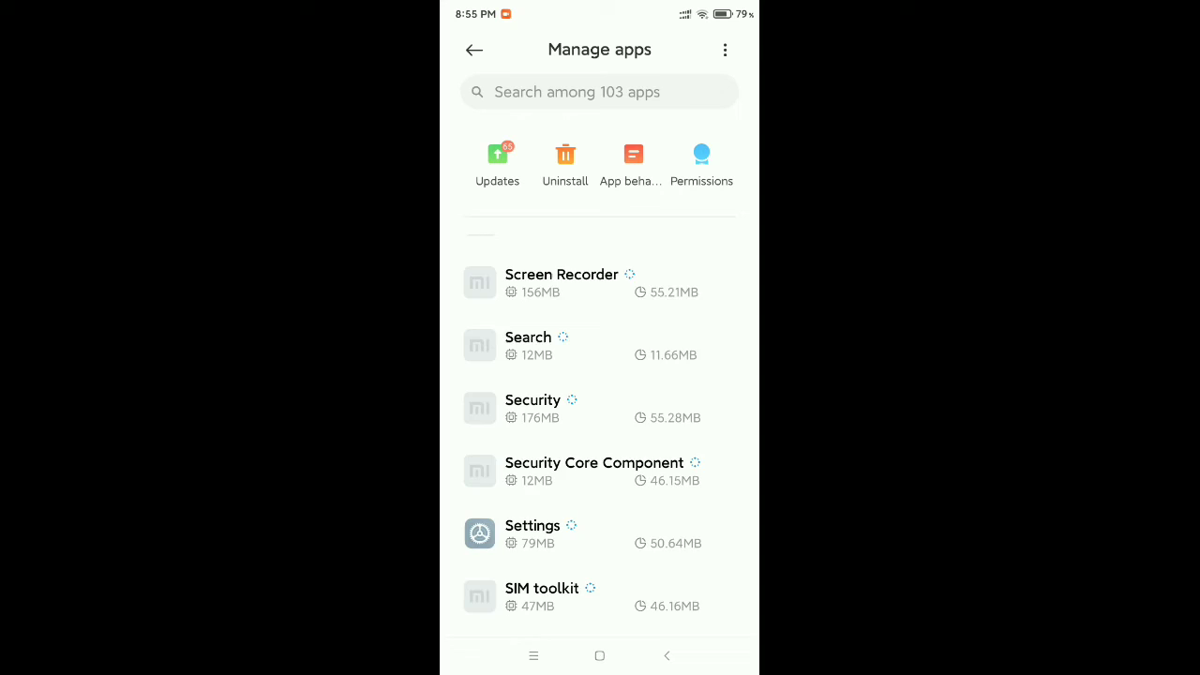
pyautogui.scroll(-3)
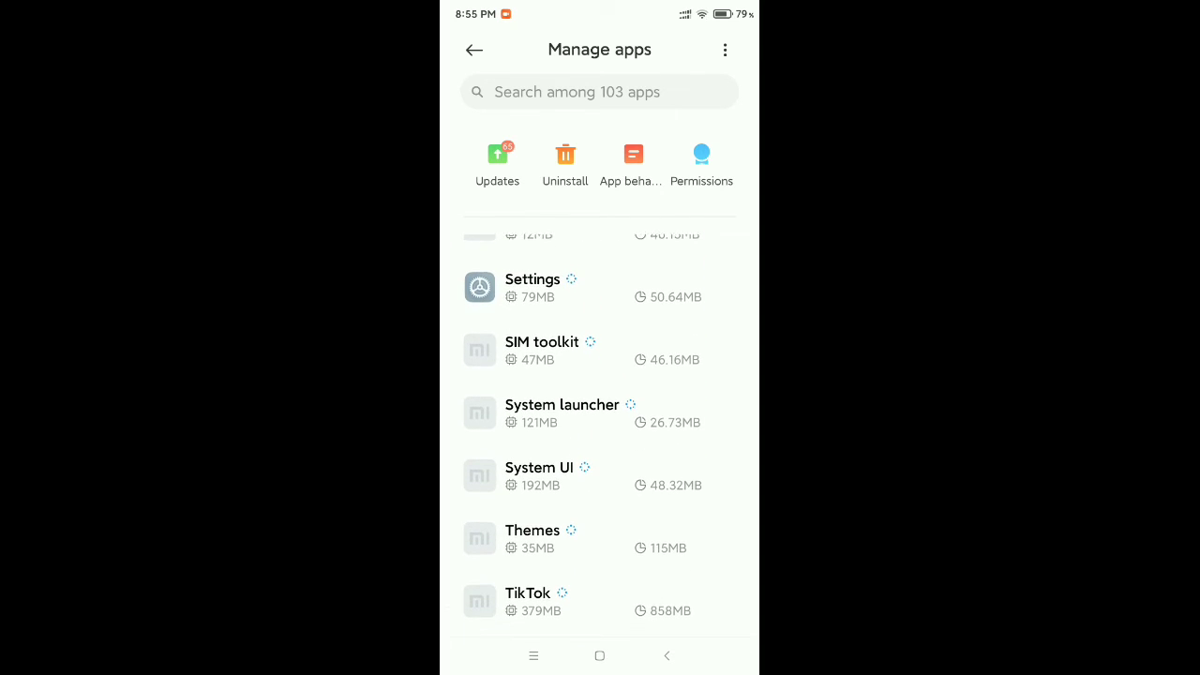
pyautogui.click(600, 92)
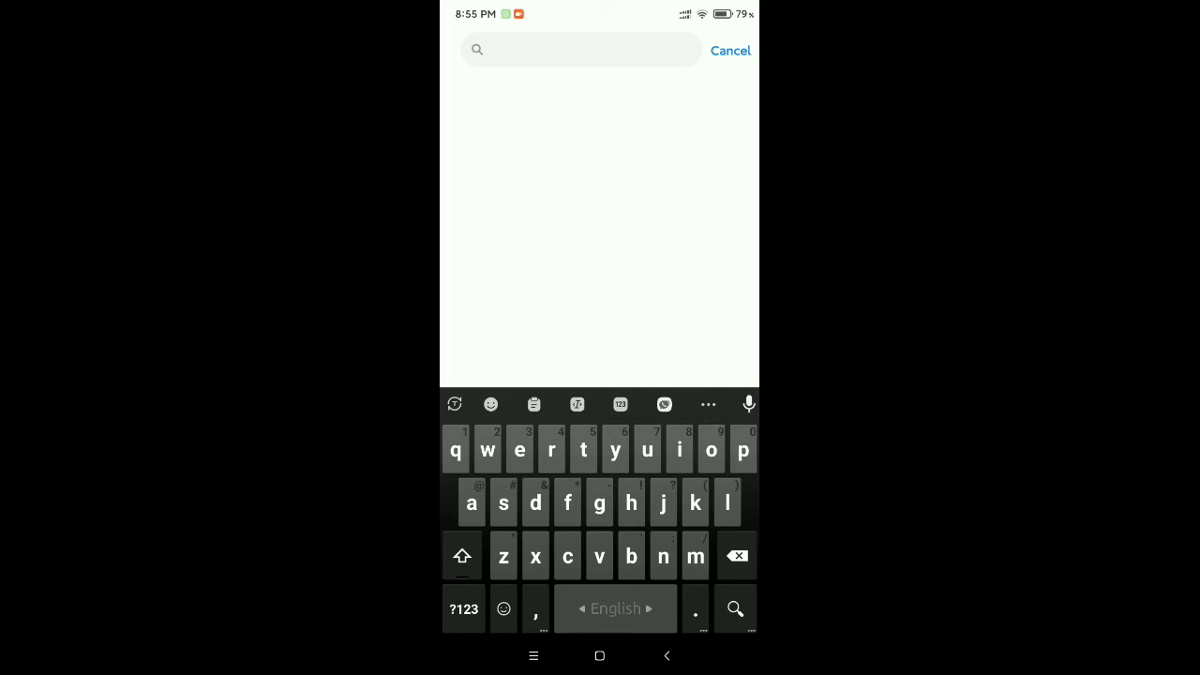
# Step: Search 'gma' and go to Gmail's App info page
pyautogui.write('gma')
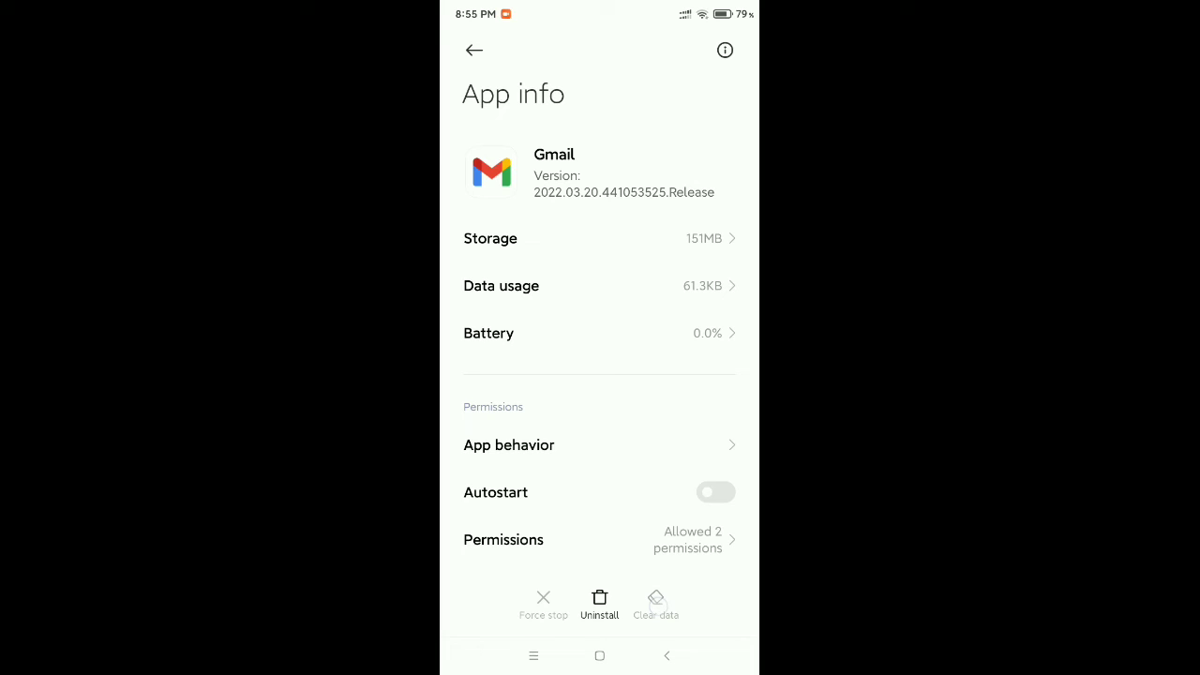
# Step: Choose Clear cache from Gmail's Clear data options, keeping its app data
pyautogui.click(656, 604)
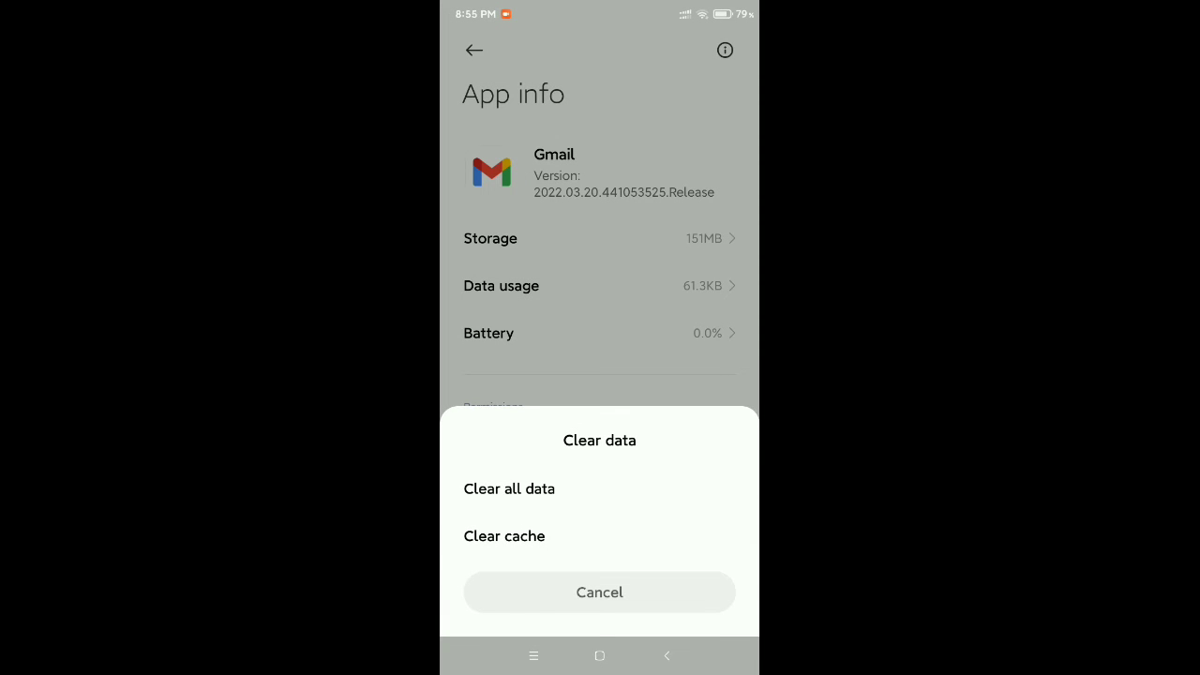
pyautogui.click(599, 592)
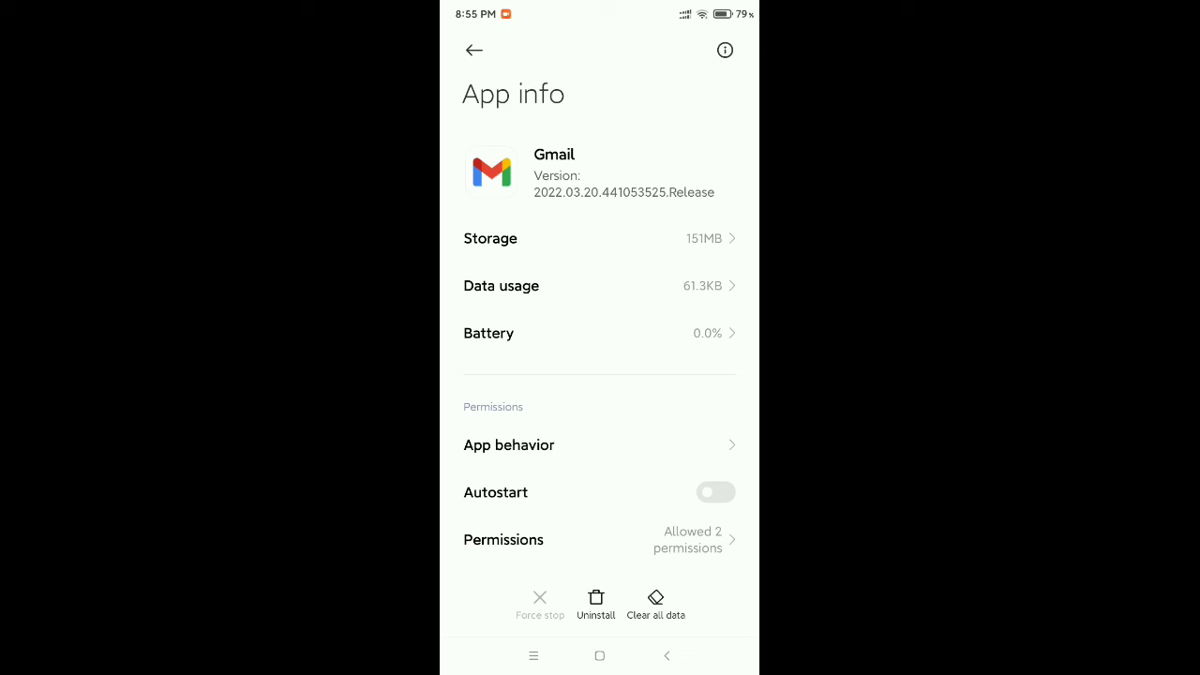